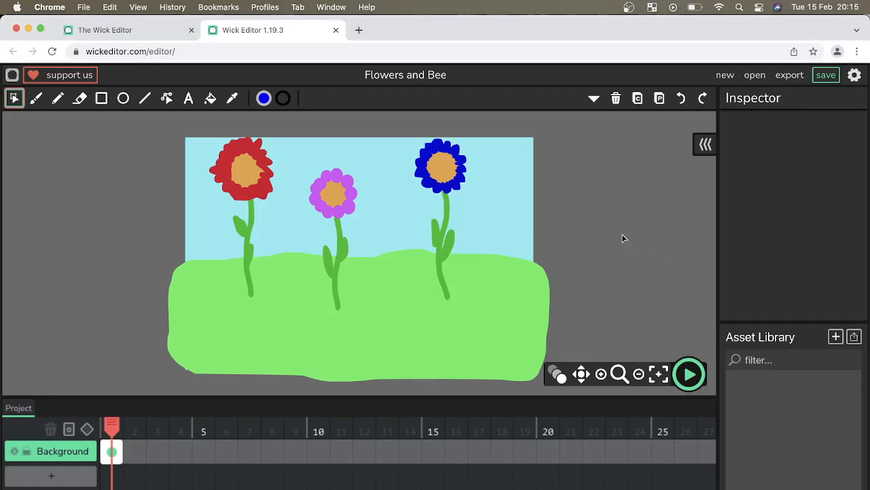
mouse_move(204, 375)
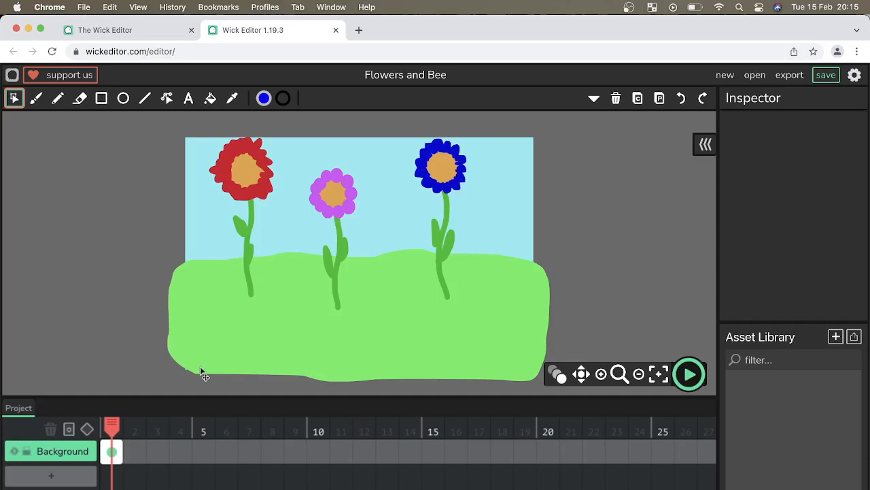
- Add a layer above Background and rename it 'Bee' in the Inspector
click(53, 476)
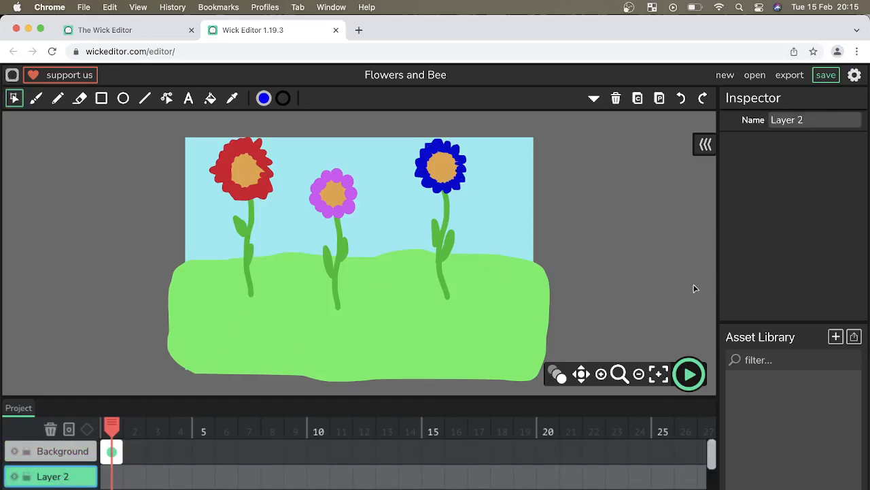
click(809, 120)
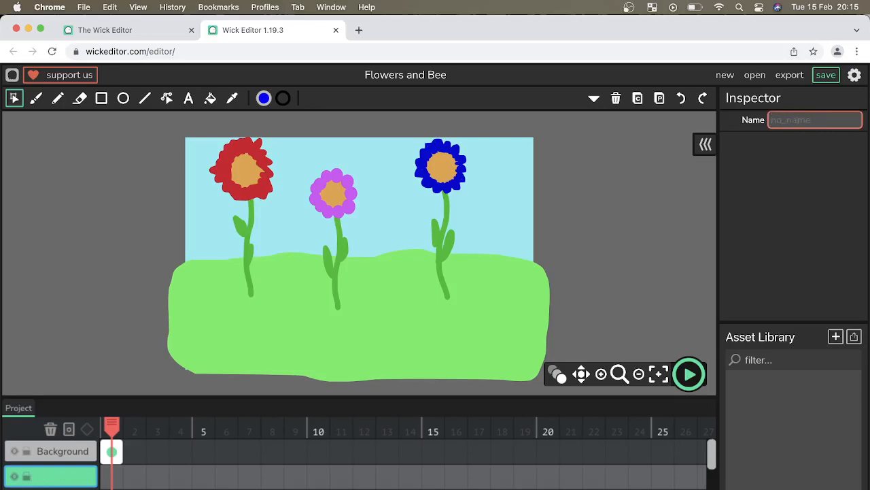
text(Bee)
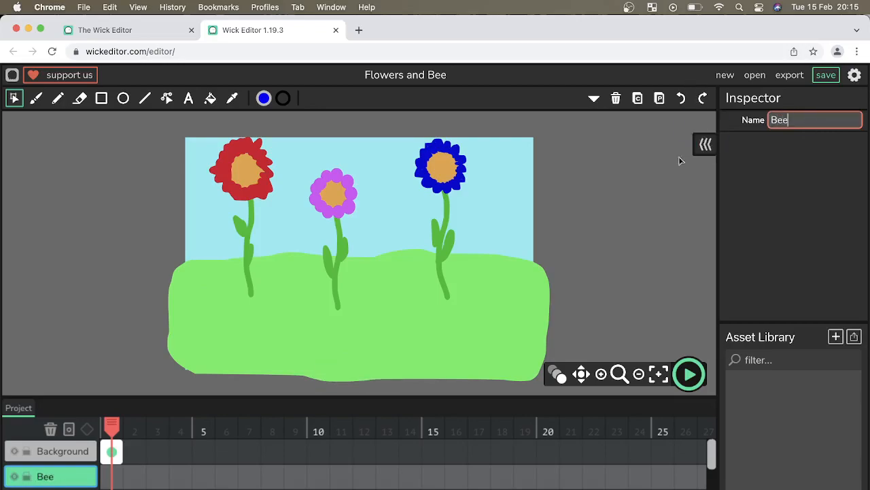
mouse_move(184, 114)
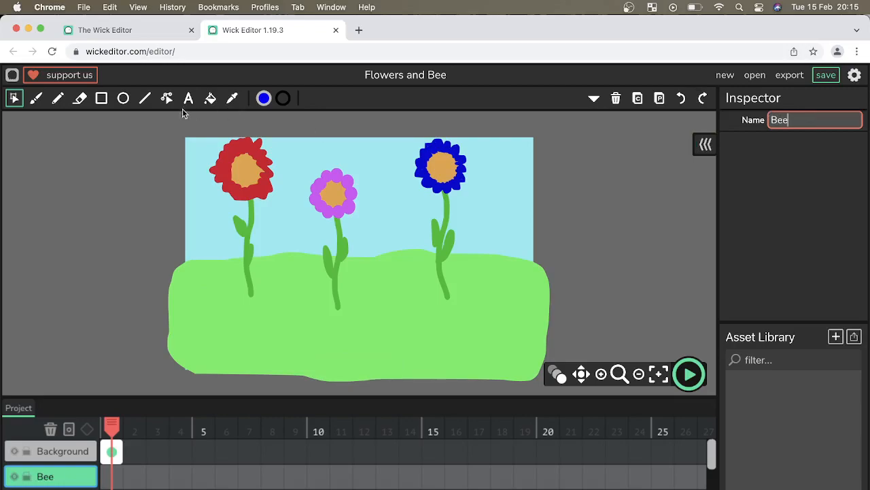
mouse_move(38, 98)
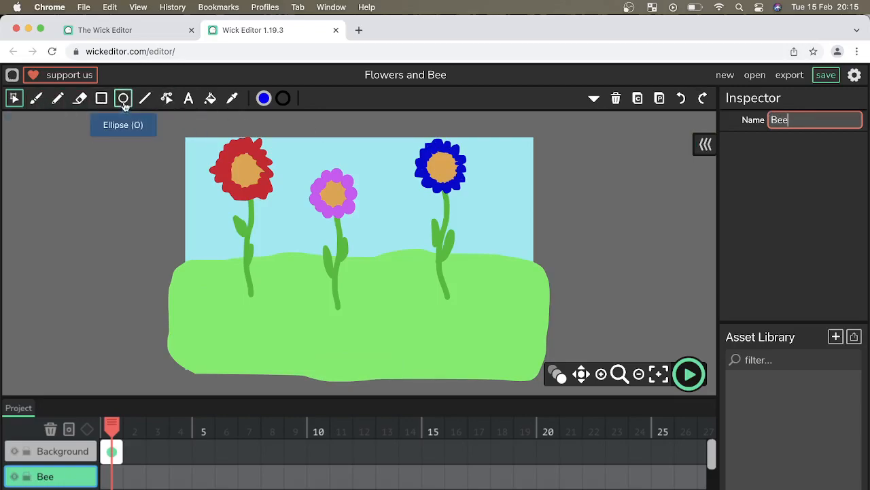
- Draw a yellow-filled ellipse to the right of the flower scene
click(263, 98)
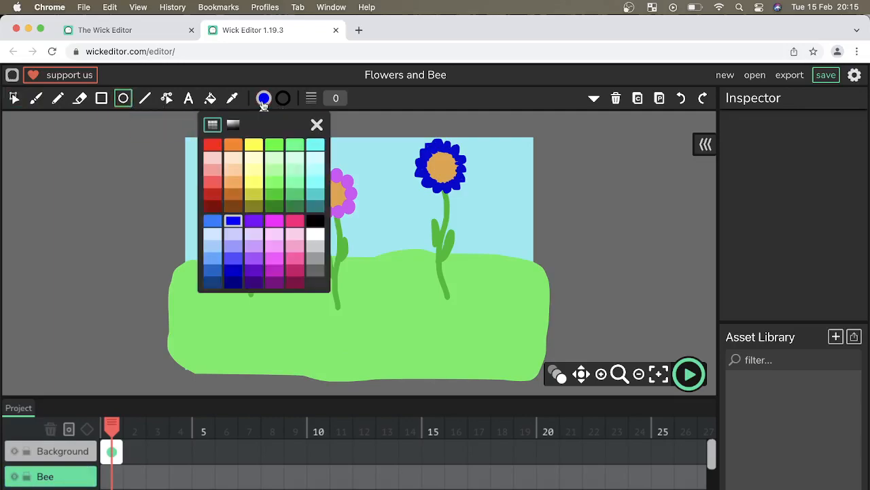
click(253, 144)
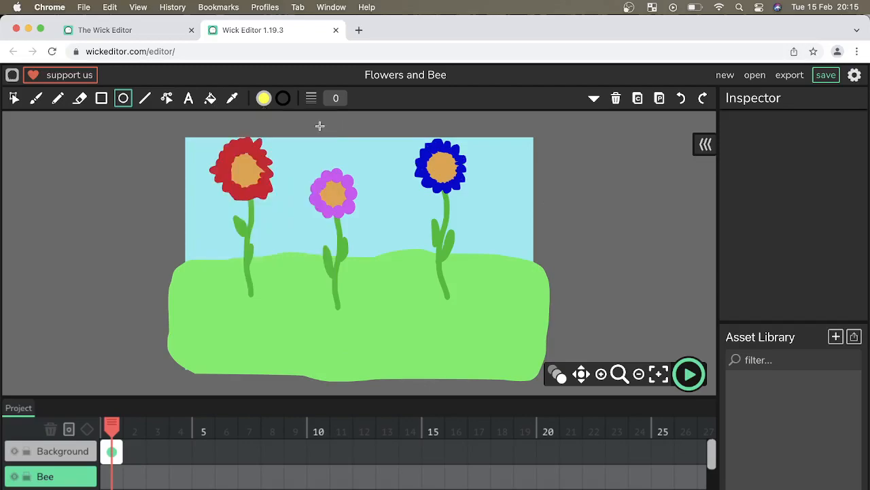
drag(571, 201, 635, 242)
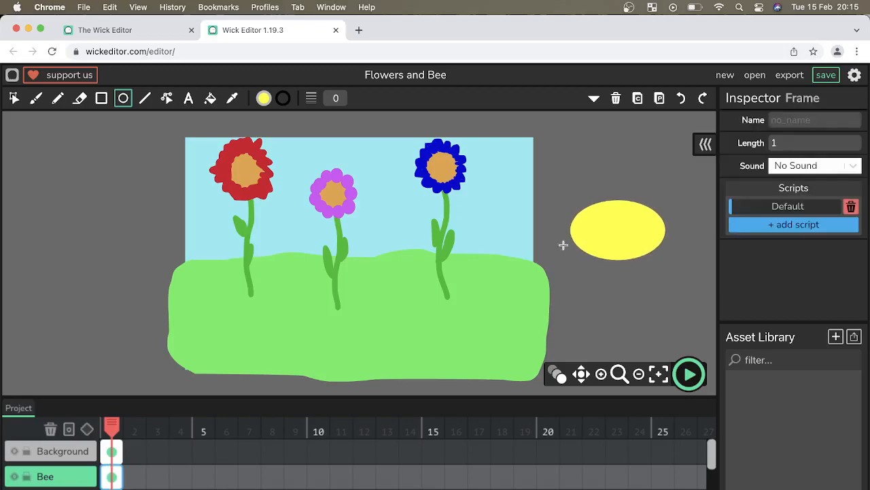
- Paint a thick black stripe across the oval, then shrink the brush for face details
click(37, 98)
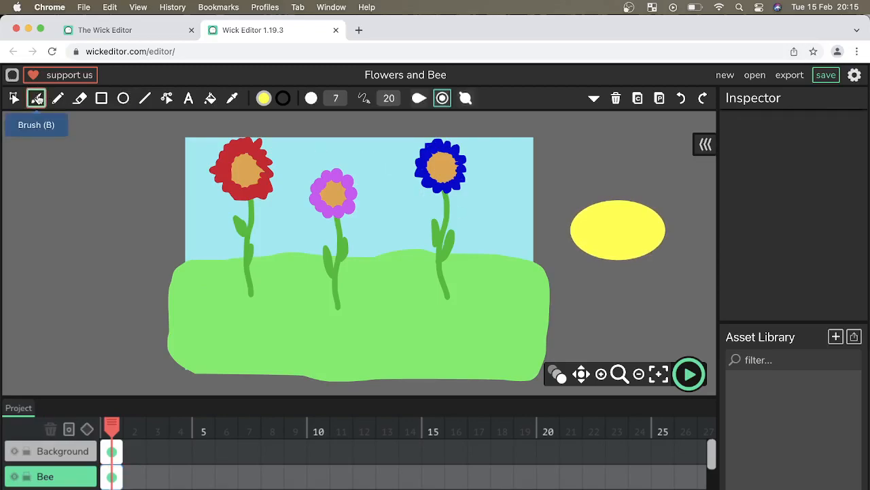
click(264, 98)
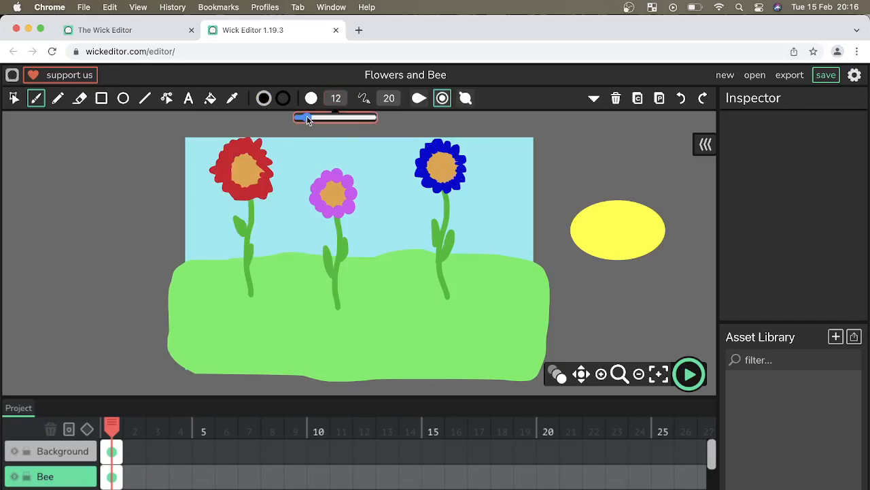
drag(305, 117, 310, 117)
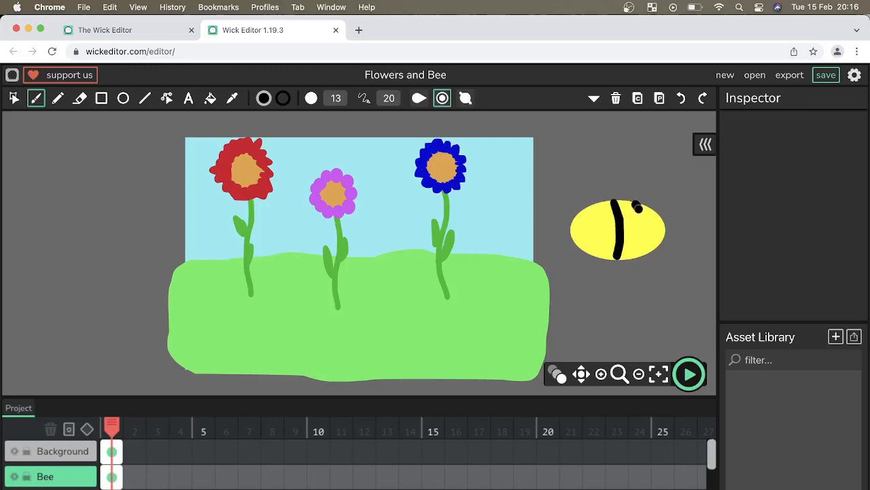
drag(626, 204, 632, 255)
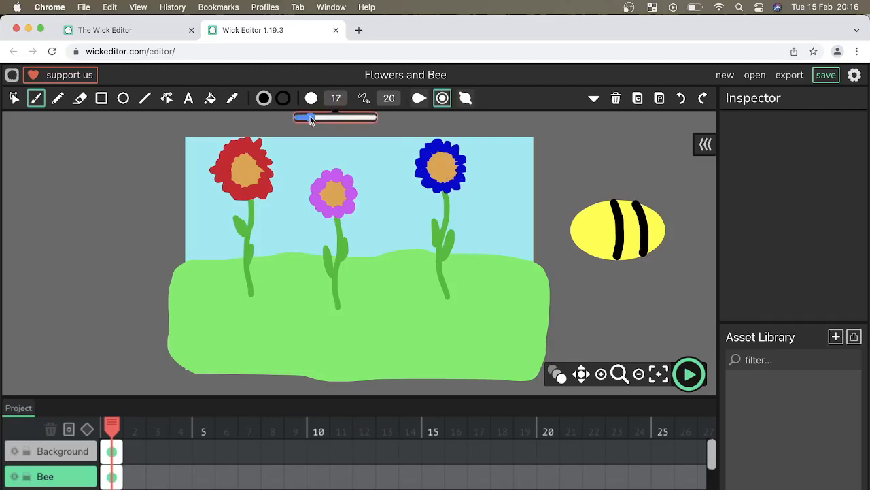
drag(309, 117, 303, 118)
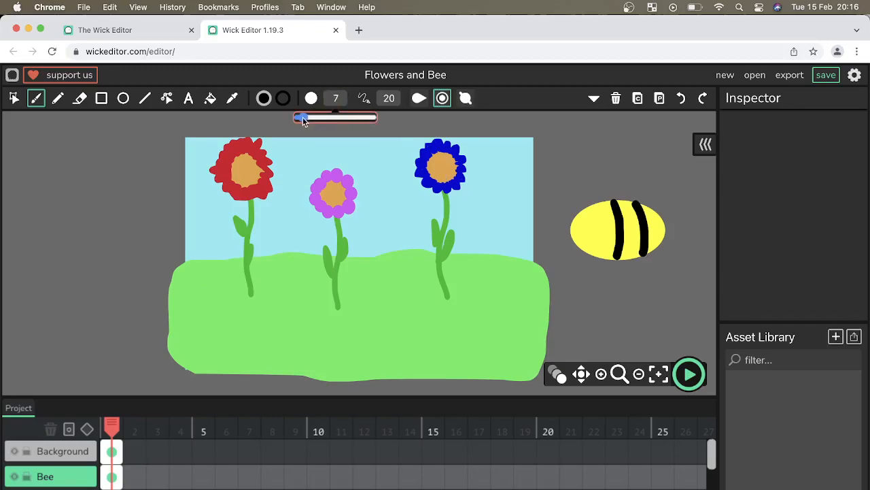
drag(304, 118, 299, 117)
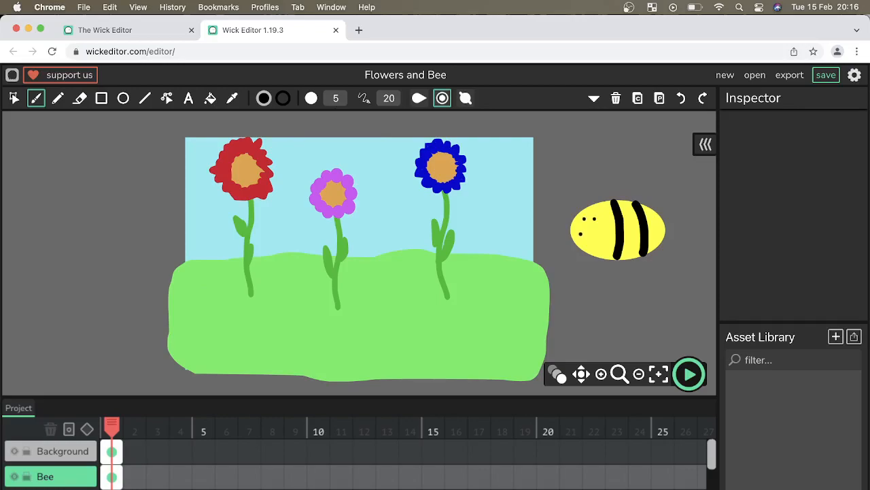
- Brush a smiling mouth and antennae onto the bee's left end
drag(581, 235, 601, 235)
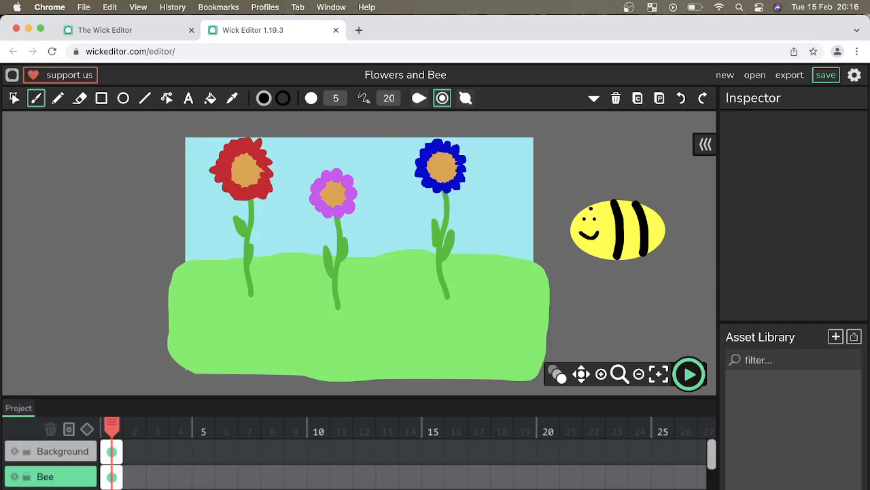
drag(595, 214, 588, 194)
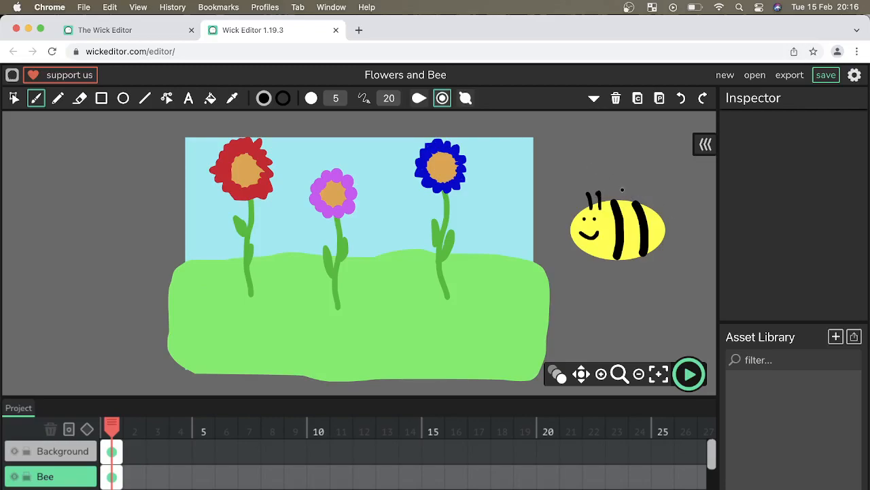
mouse_move(123, 99)
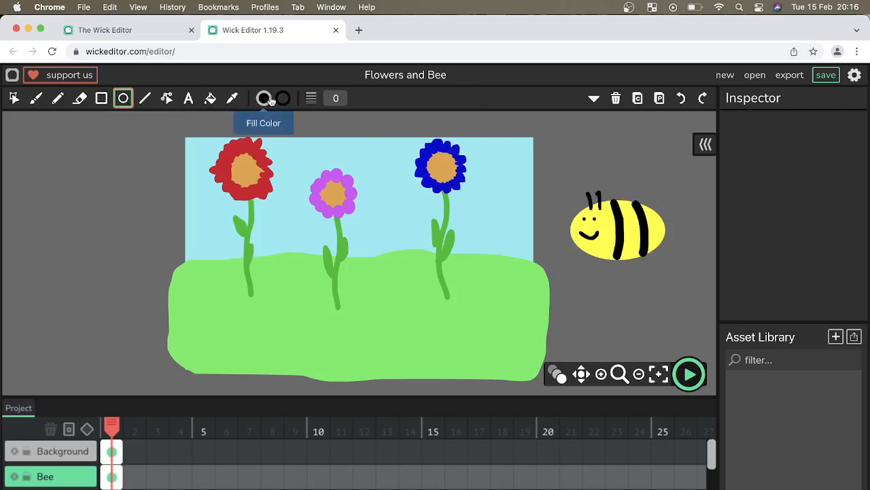
- Draw a white oval below the bee and switch to the Selection tool
click(264, 98)
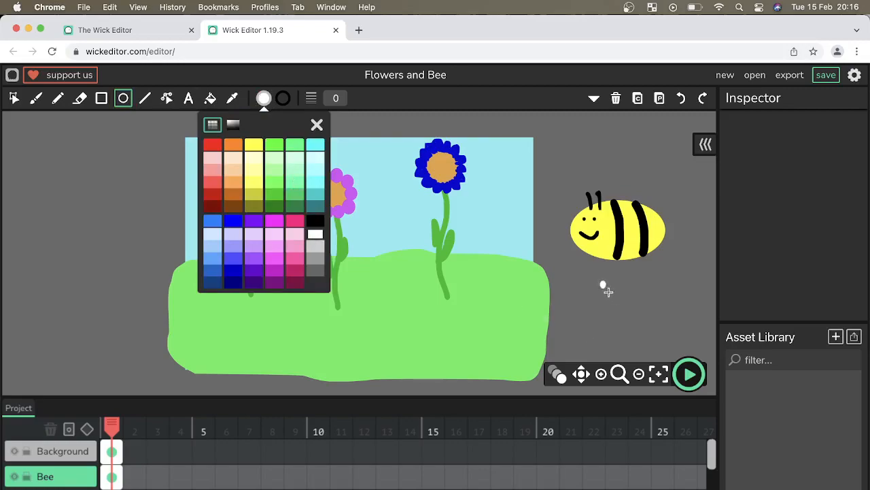
drag(603, 287, 665, 303)
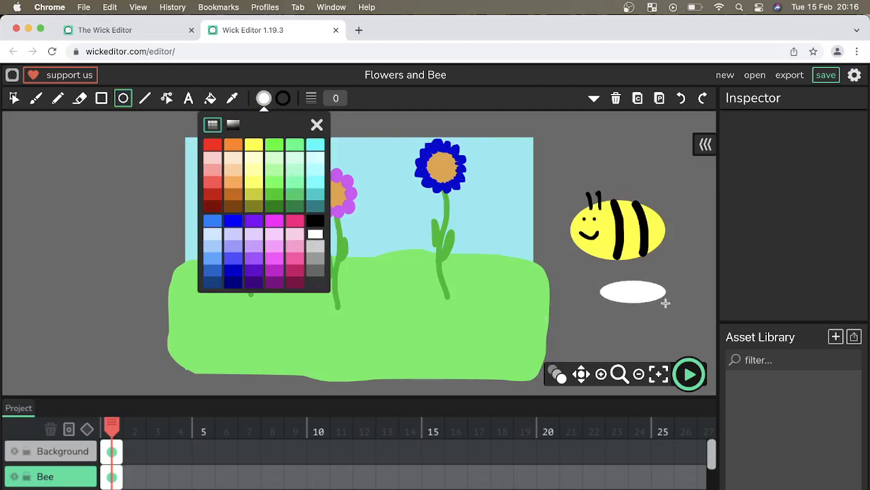
click(316, 124)
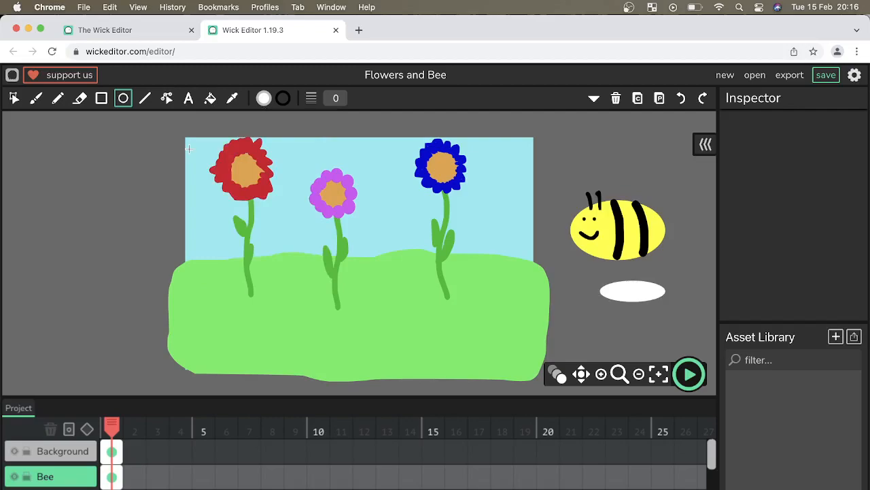
click(15, 98)
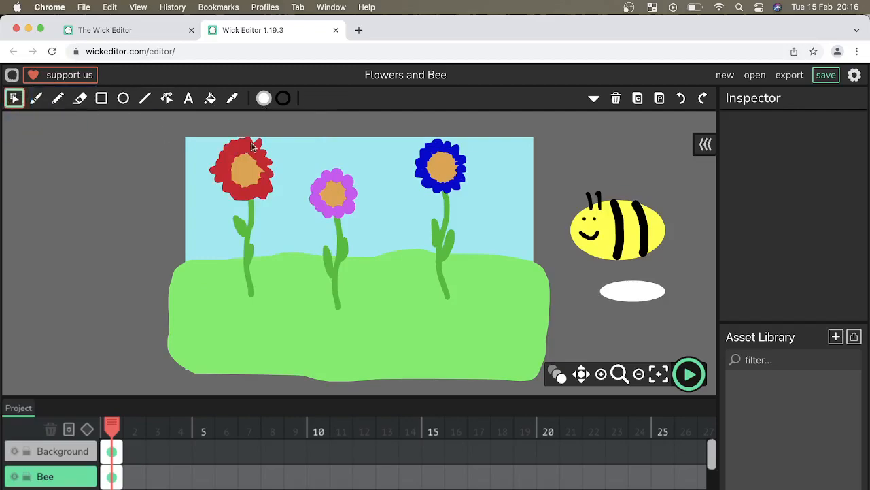
- Move the white oval onto the bee's back, tilt it and stretch it longer
click(632, 291)
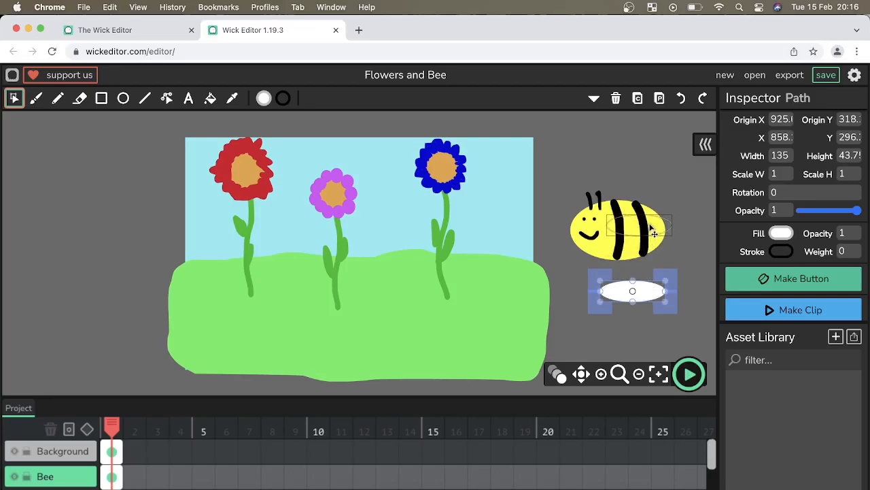
drag(632, 291, 640, 225)
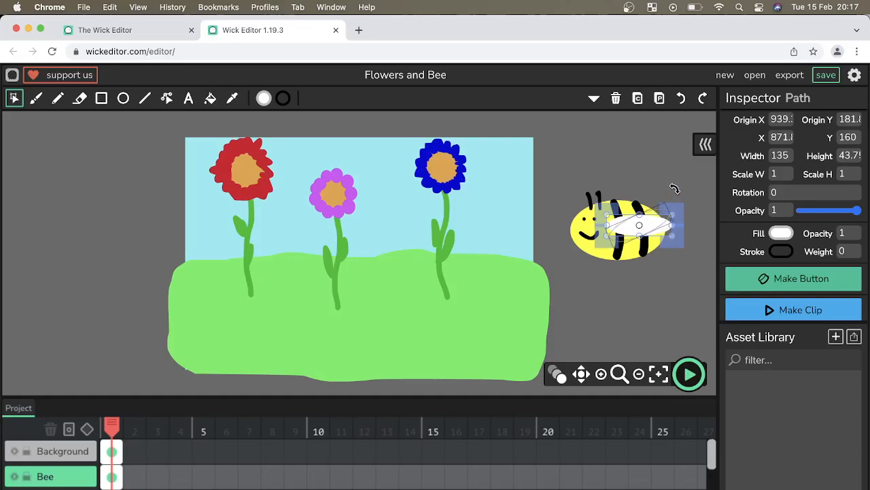
drag(676, 188, 656, 216)
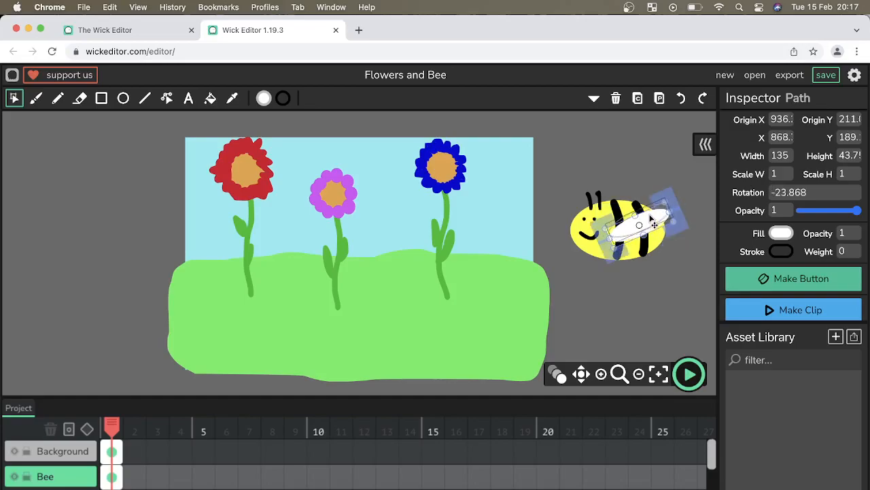
drag(652, 221, 673, 207)
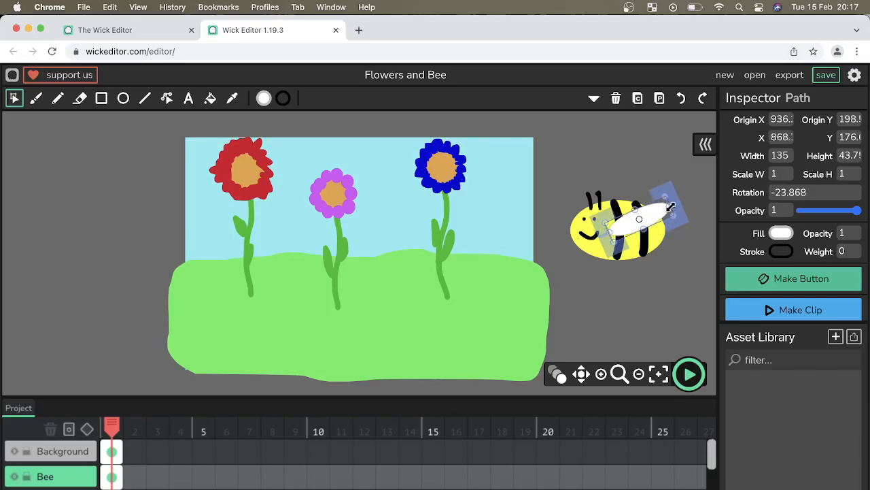
drag(671, 207, 659, 218)
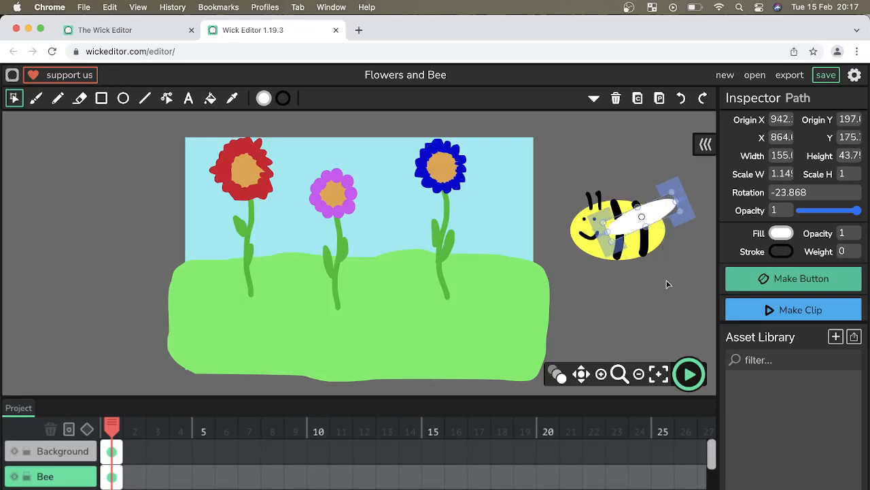
click(632, 301)
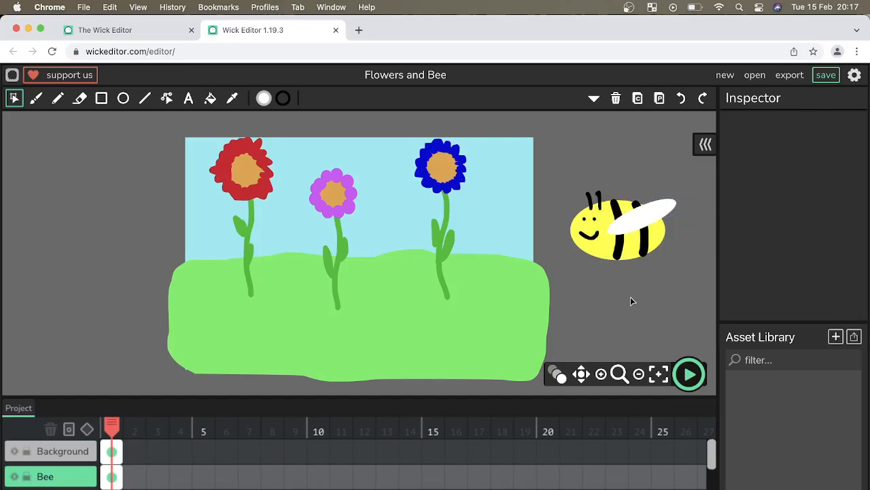
mouse_move(690, 264)
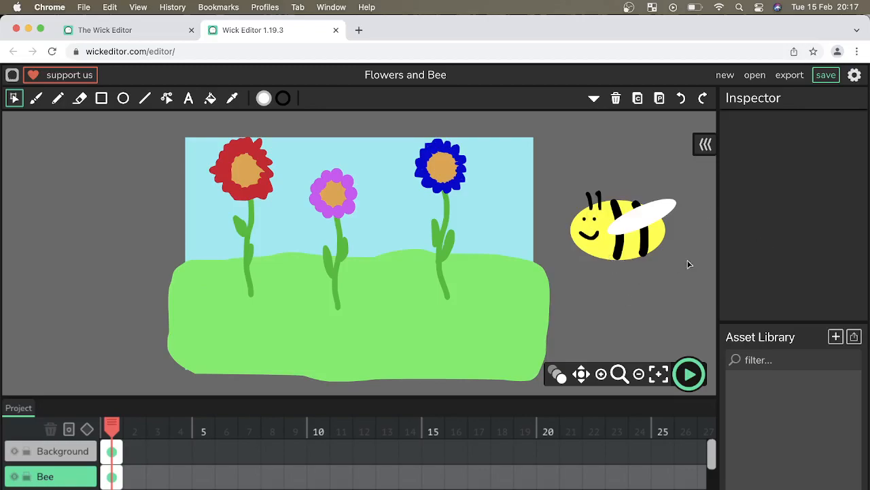
mouse_move(641, 321)
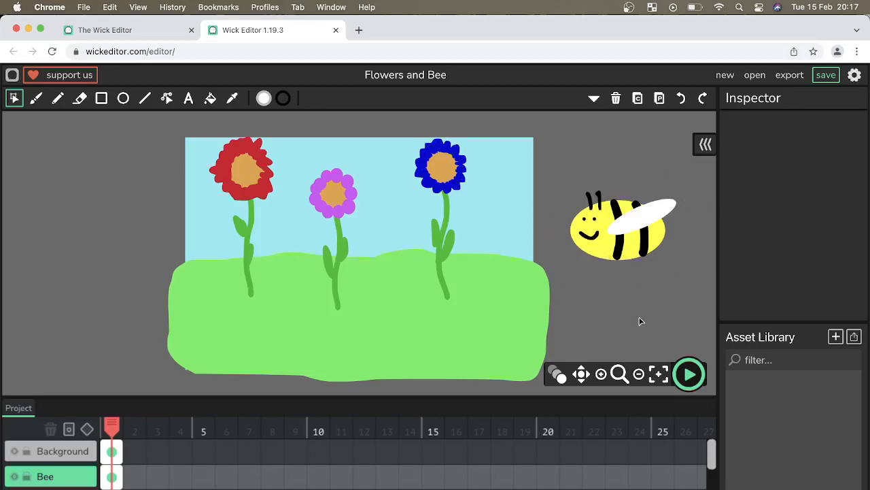